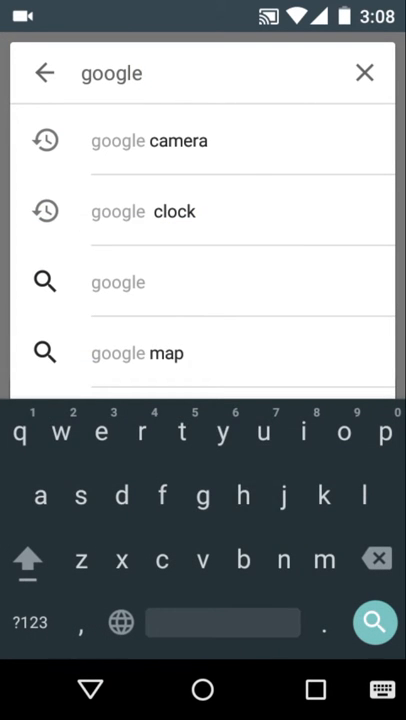
# - Search the Play Store for 'google handwriting' to list the handwriting input apps
pyautogui.write('handw')
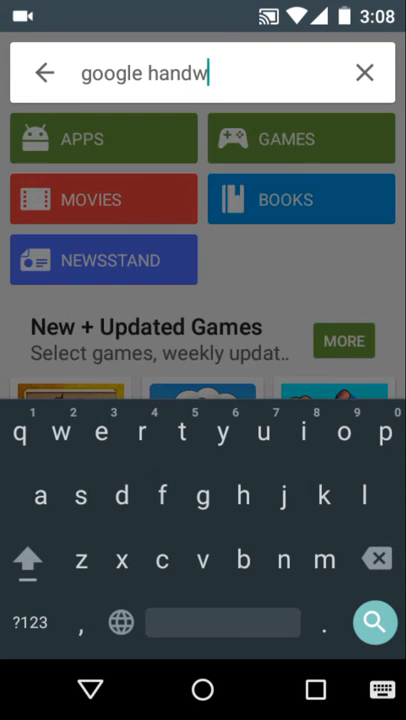
pyautogui.write('rting')
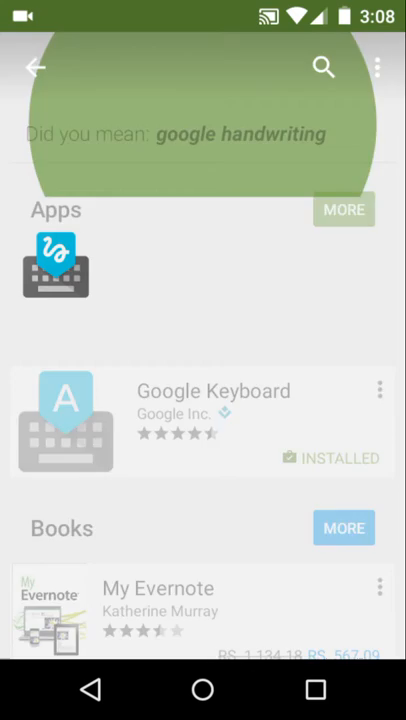
# - View the installed Google Handwriting Input listing, then leave the store for the app drawer
pyautogui.click(56, 268)
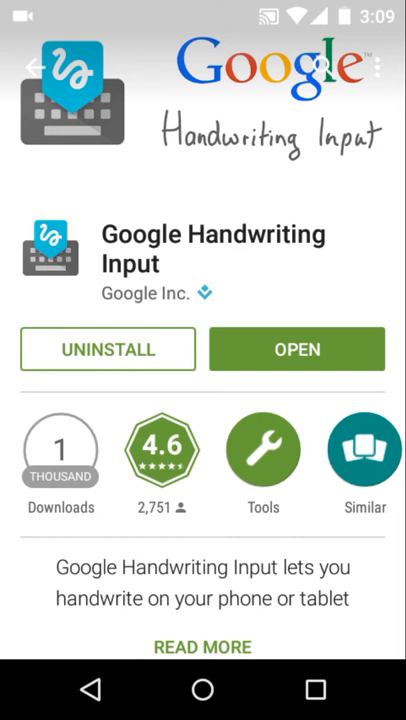
pyautogui.click(204, 688)
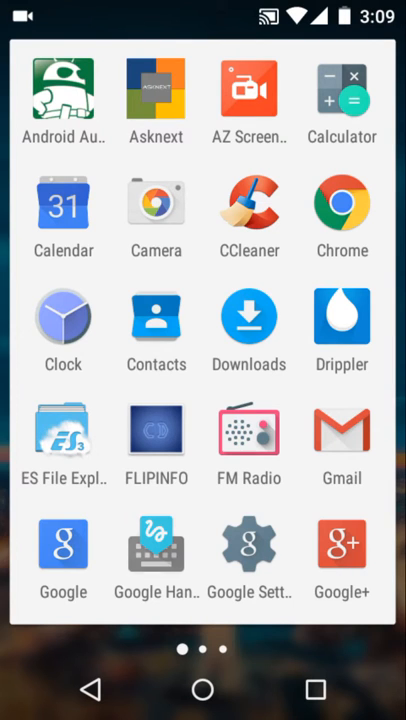
# - Launch the Google search app from the app drawer to start handwriting 'Hello'
pyautogui.click(156, 544)
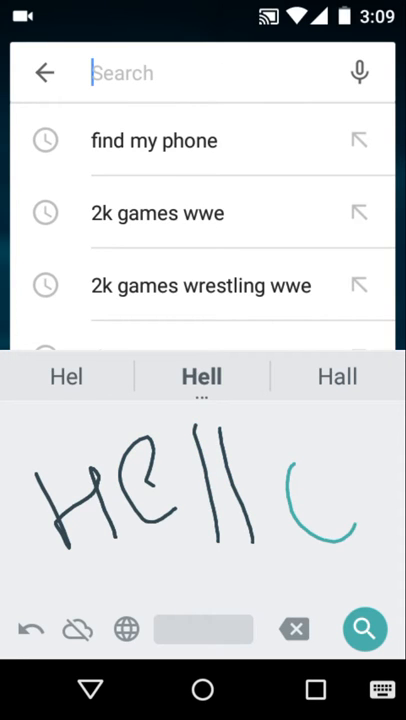
# - Commit handwritten 'Hello', 'no' and the ® symbol into the search bar, then return home
pyautogui.click(202, 376)
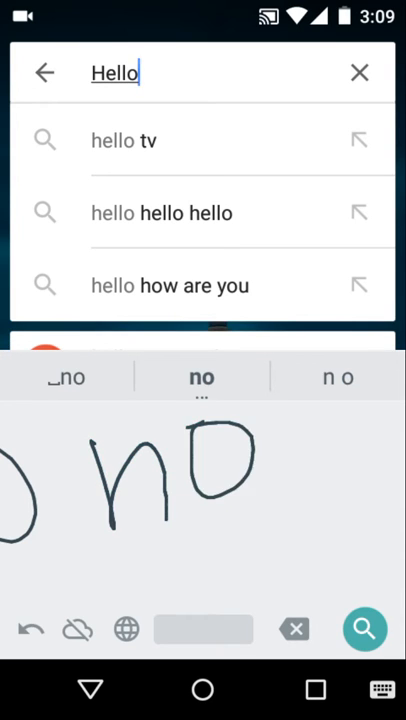
pyautogui.click(200, 376)
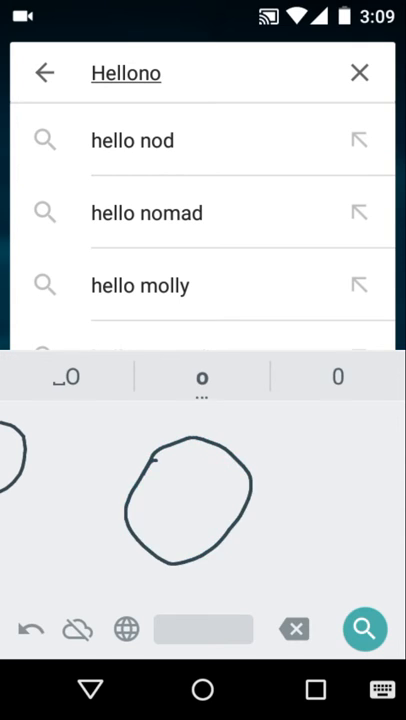
pyautogui.click(200, 376)
pyautogui.write('®')
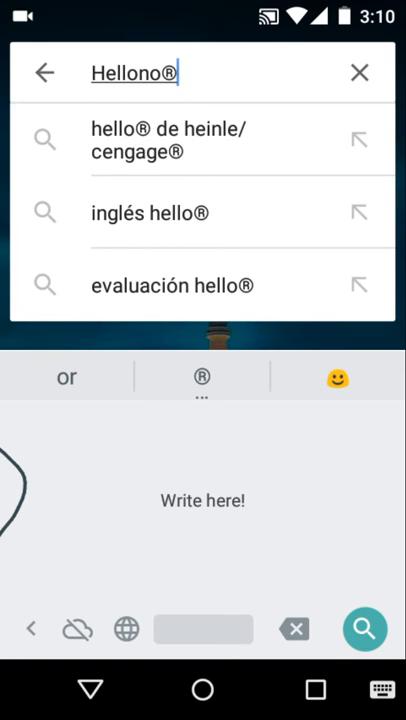
pyautogui.press('back')
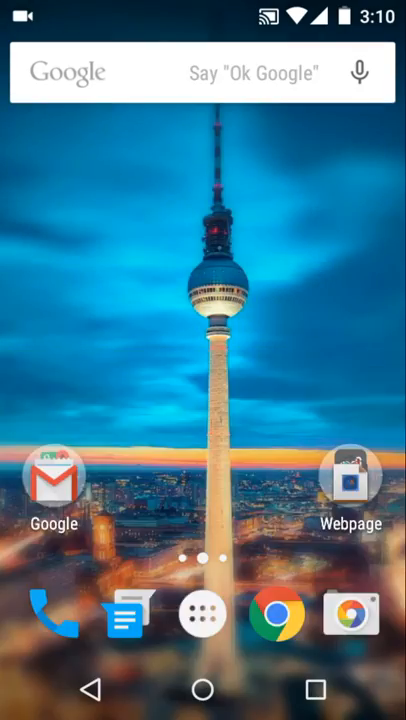
# - Launch Asknext and scroll Article (28) on Google Handwriting Input back to its headline
pyautogui.click(204, 612)
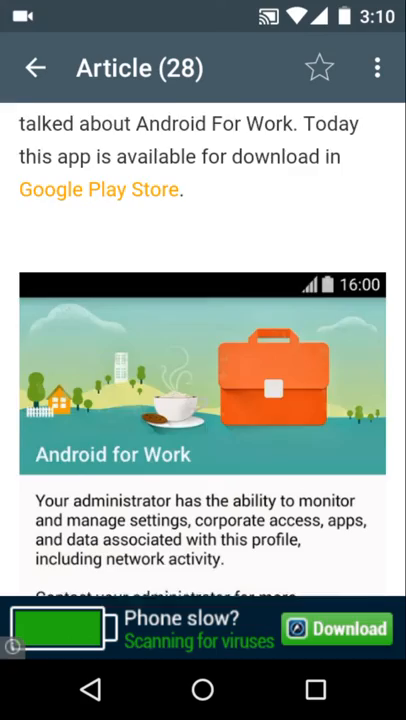
pyautogui.scroll(-3)
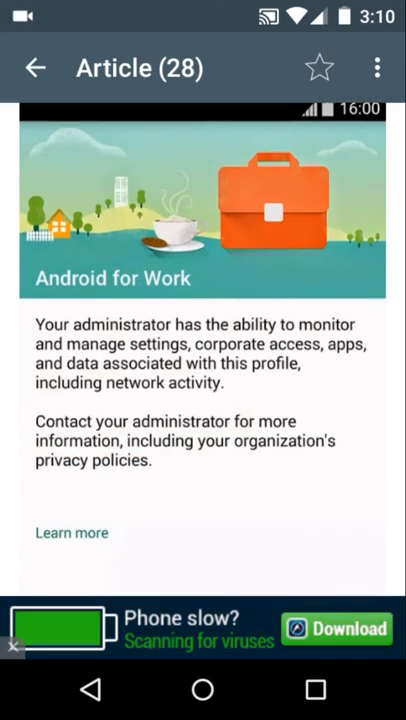
pyautogui.click(36, 68)
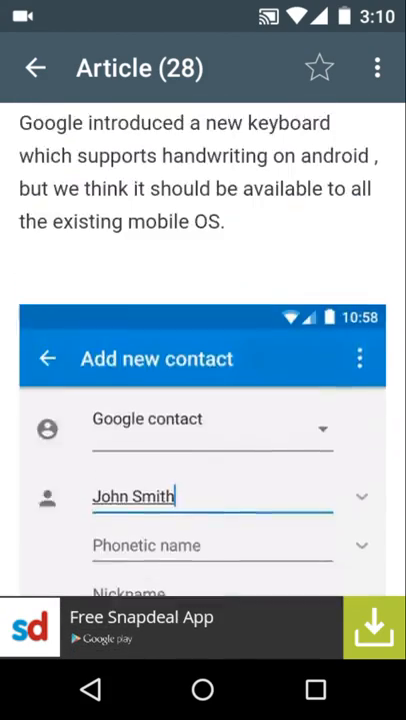
pyautogui.scroll(-3)
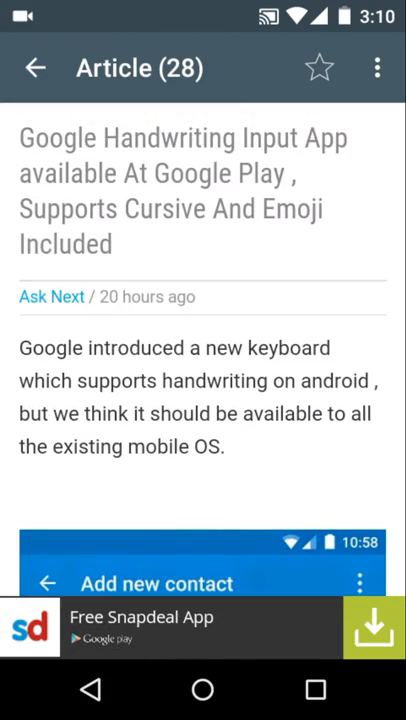